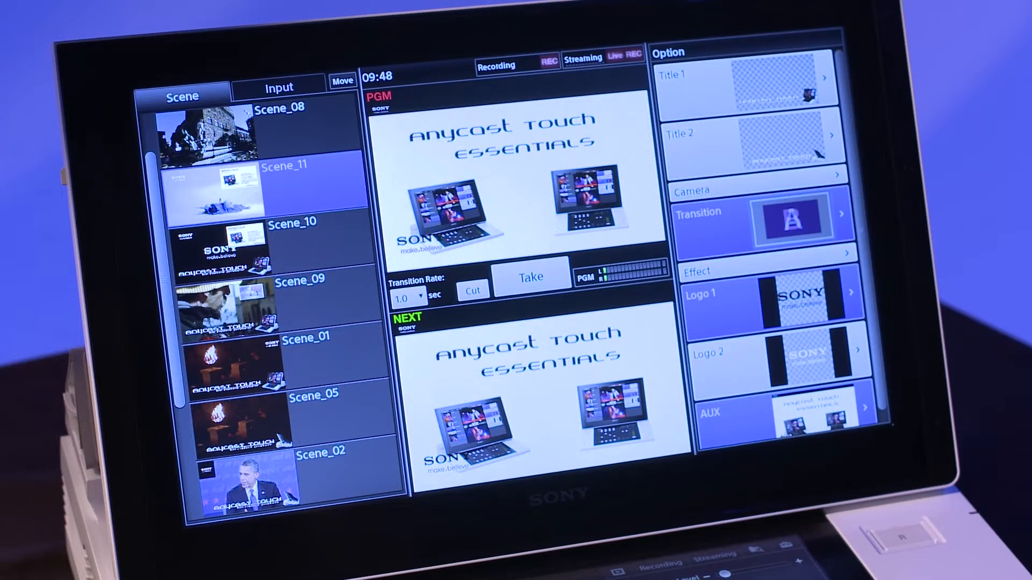
Step: From the Input list, cue and take IN 1 to air, then take IN 3
left_click(278, 86)
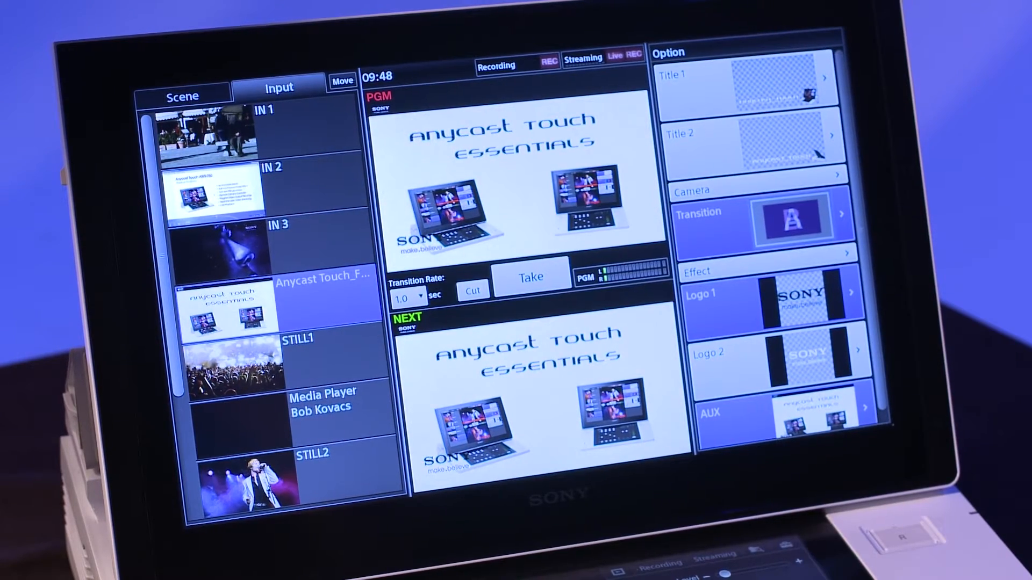
left_click(316, 126)
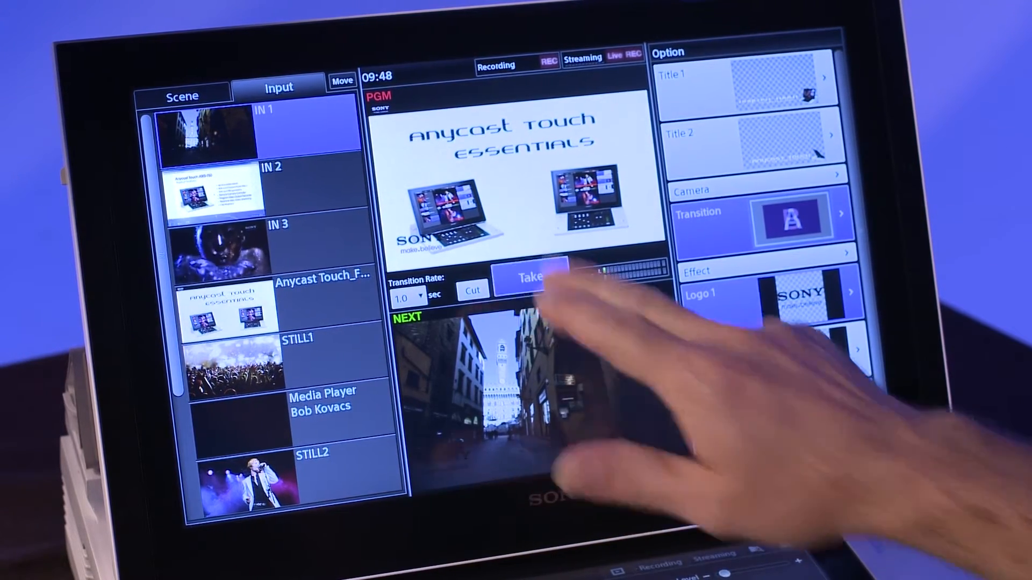
left_click(530, 276)
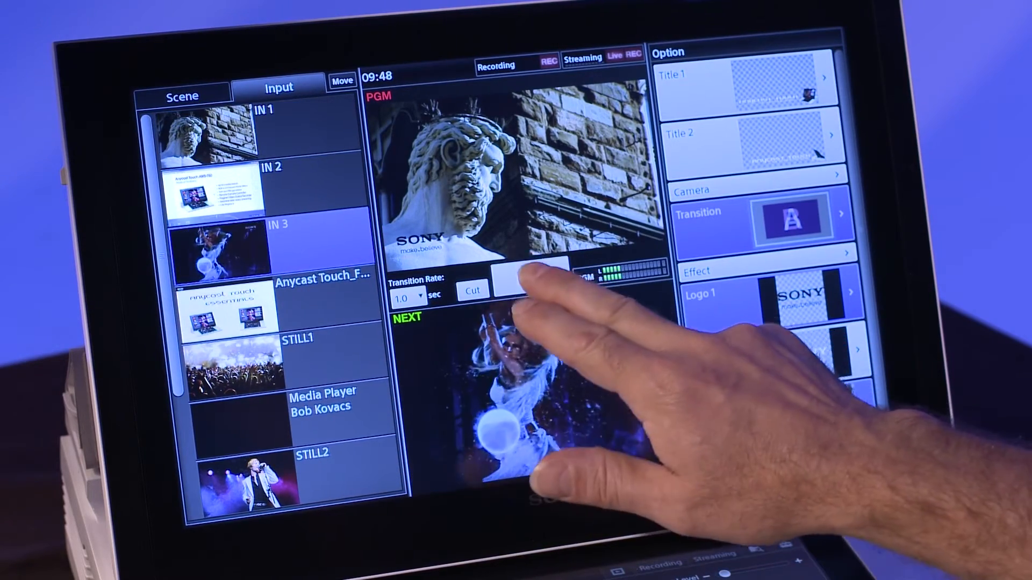
left_click(530, 275)
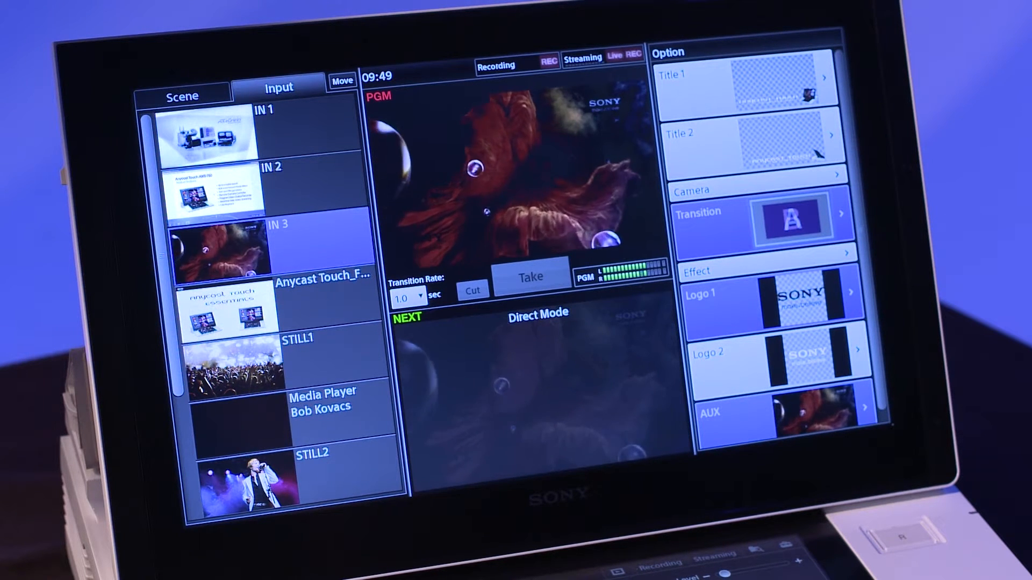
Step: Air the Anycast Touch still directly to PGM, then turn Direct Mode off
left_click(531, 275)
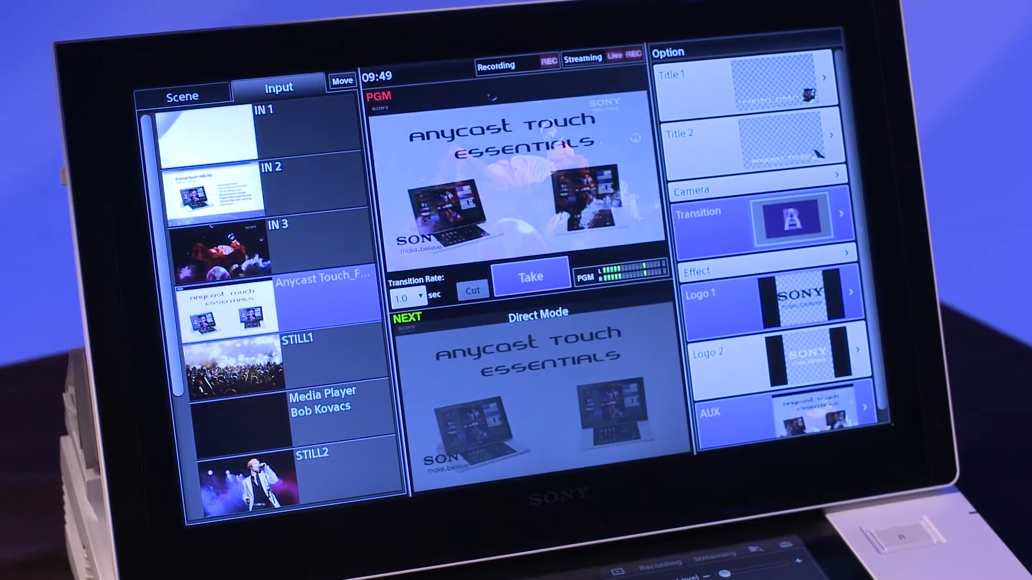
left_click(530, 275)
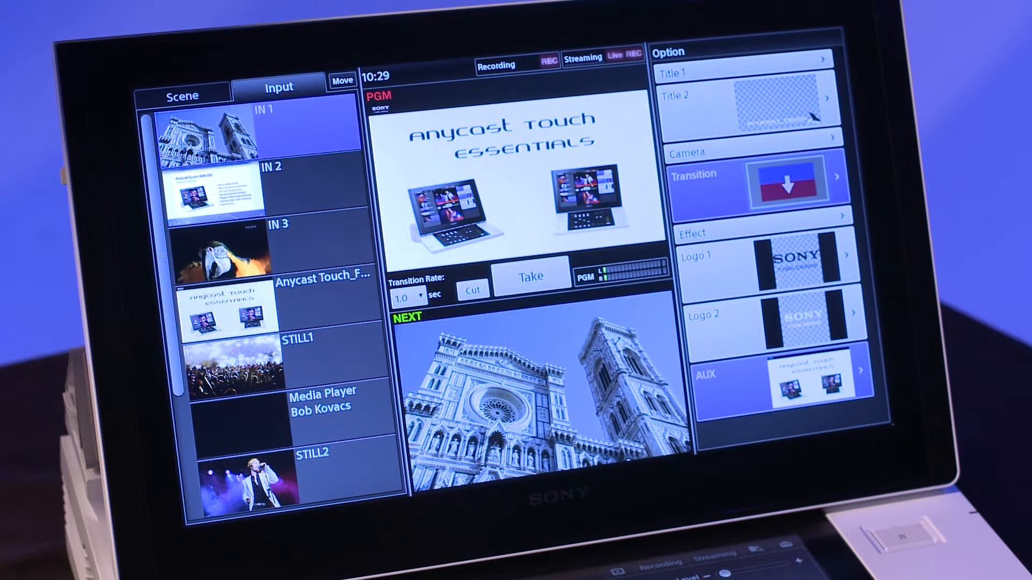
Step: Choose Wipe 1 from the transition list and show the Audio Mixer faders
left_click(531, 275)
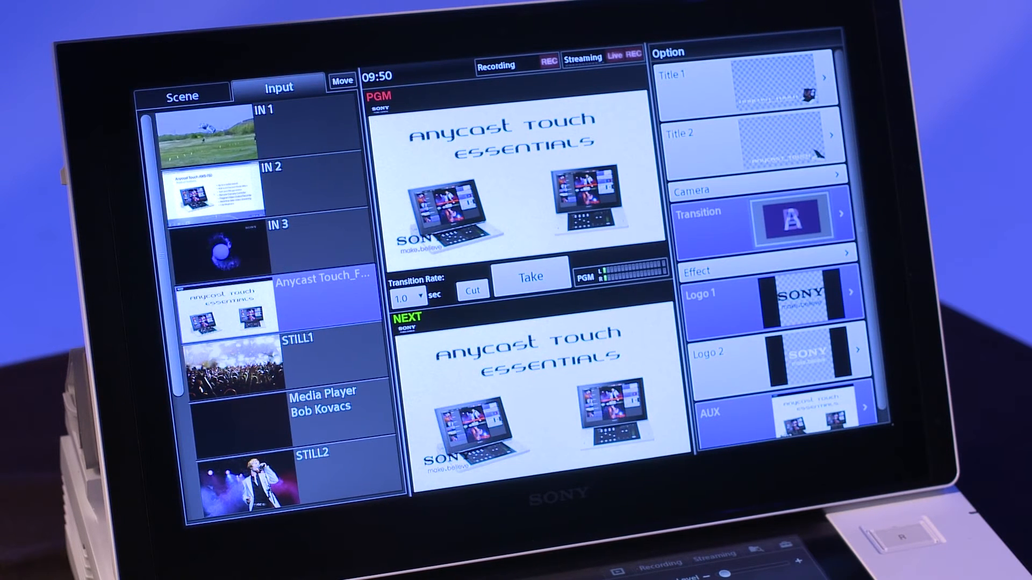
left_click(763, 214)
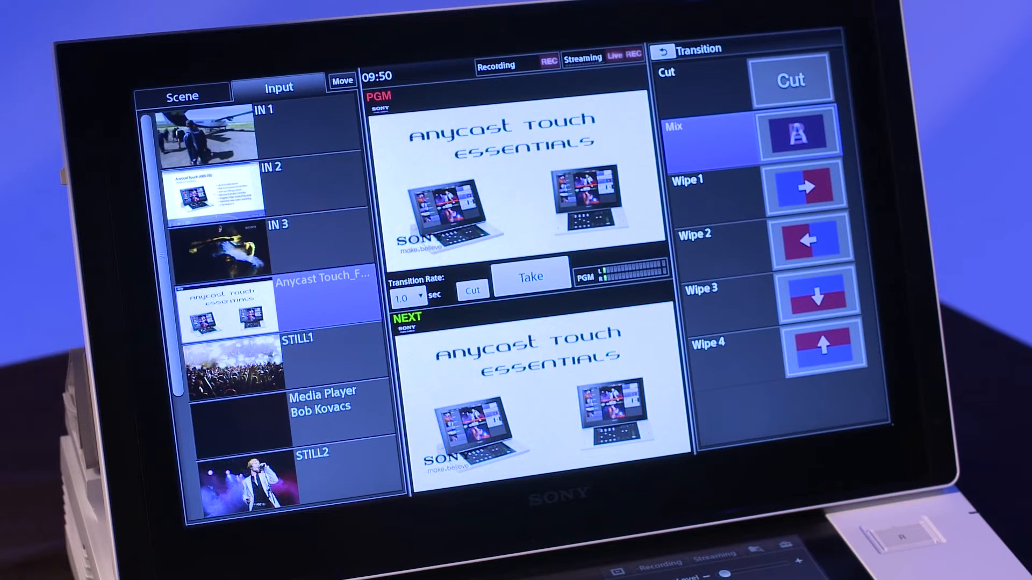
left_click(688, 180)
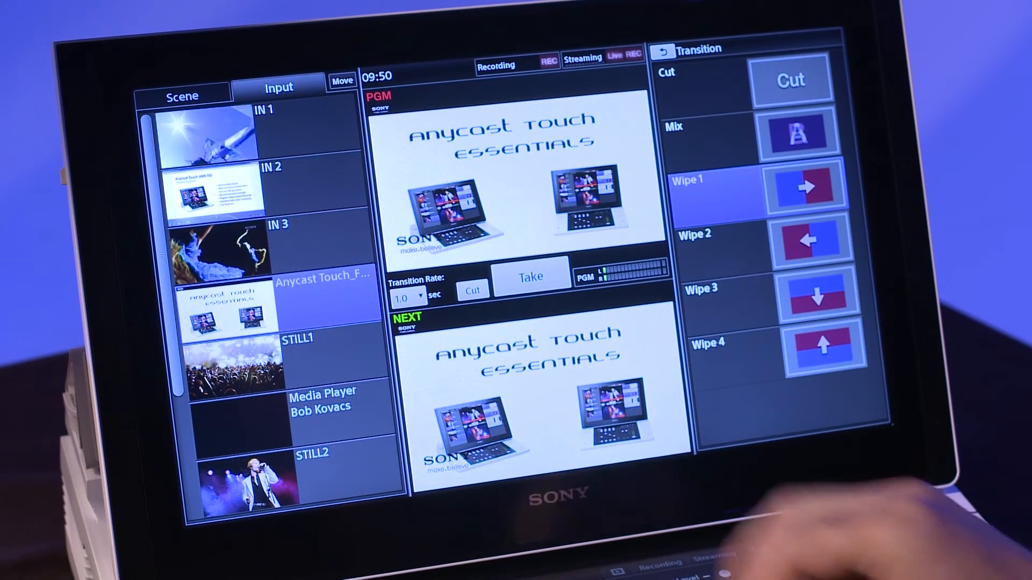
left_click(407, 296)
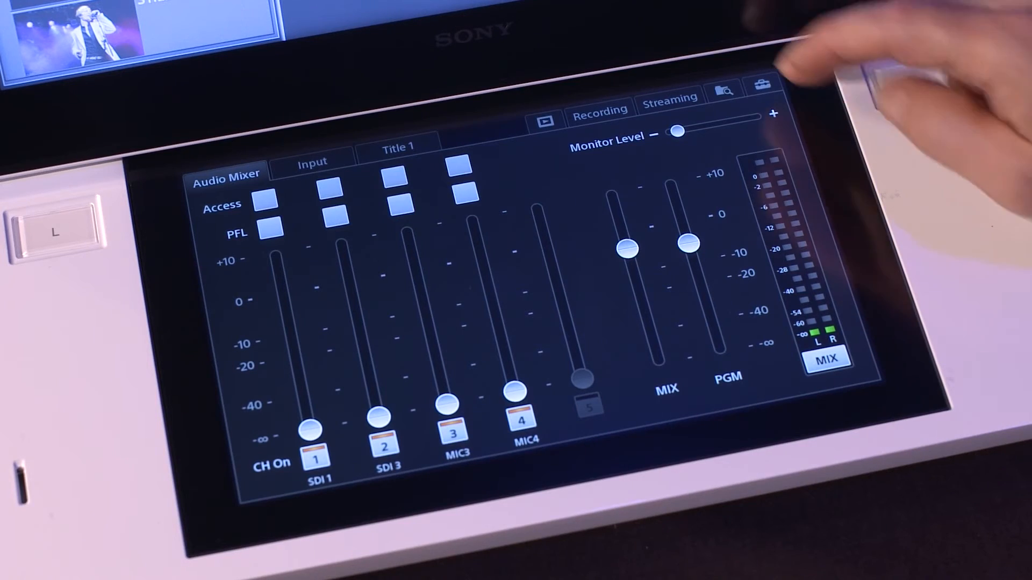
Step: Open the toolbox settings menu listing language, video, audio, network and project
left_click(762, 86)
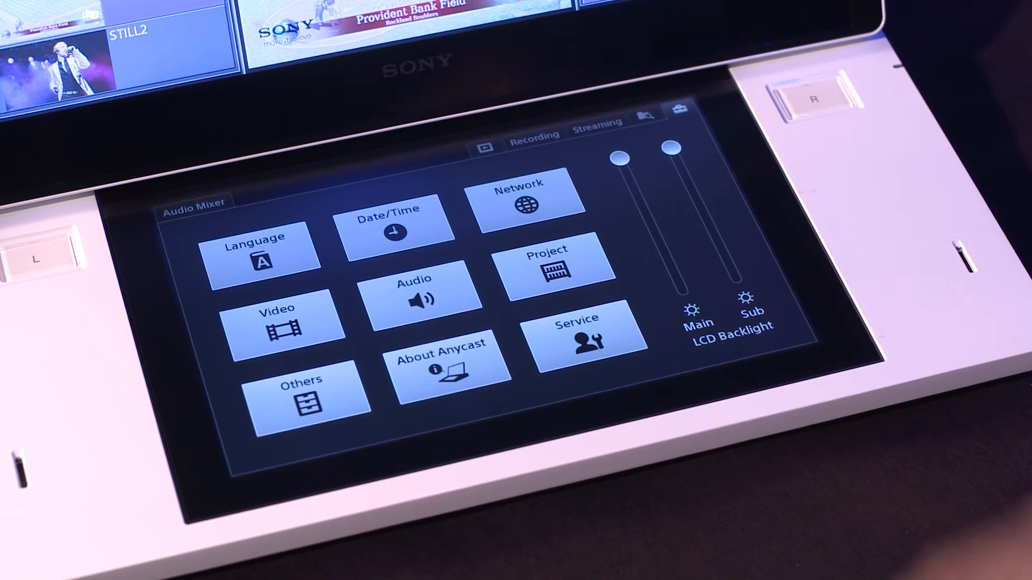
Step: Open channel 1 (SDI 1) Access page with EQ, filter, limiter, trim and pan
left_click(419, 293)
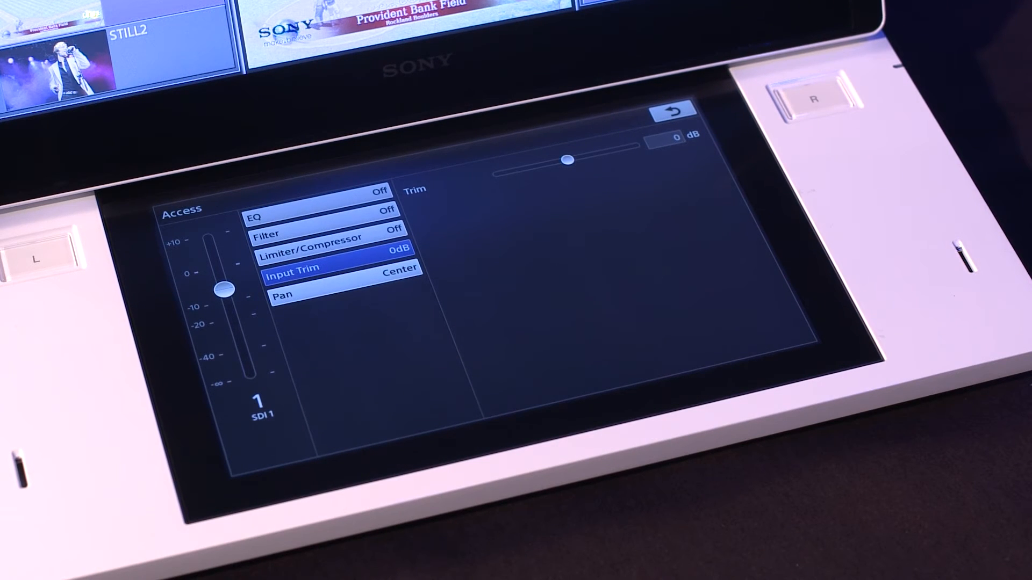
Step: Go back to the Audio Mixer's full set of channel faders
left_click(671, 109)
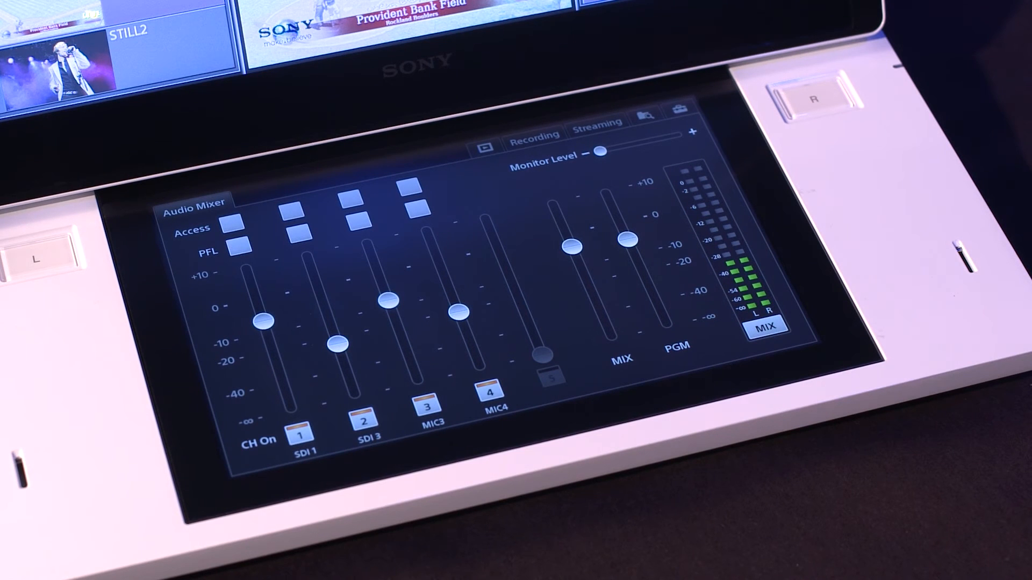
left_click(765, 328)
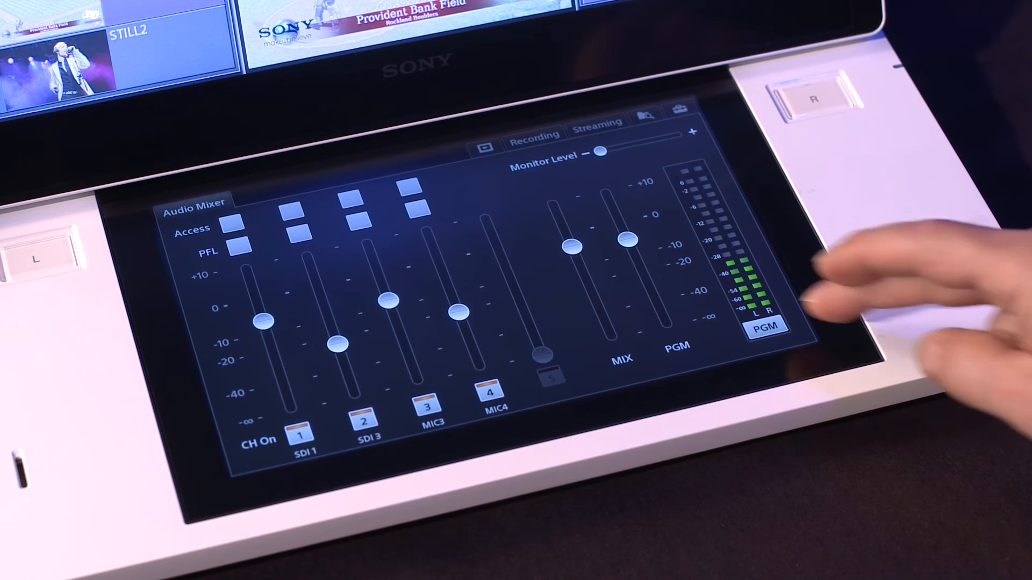
left_click(764, 329)
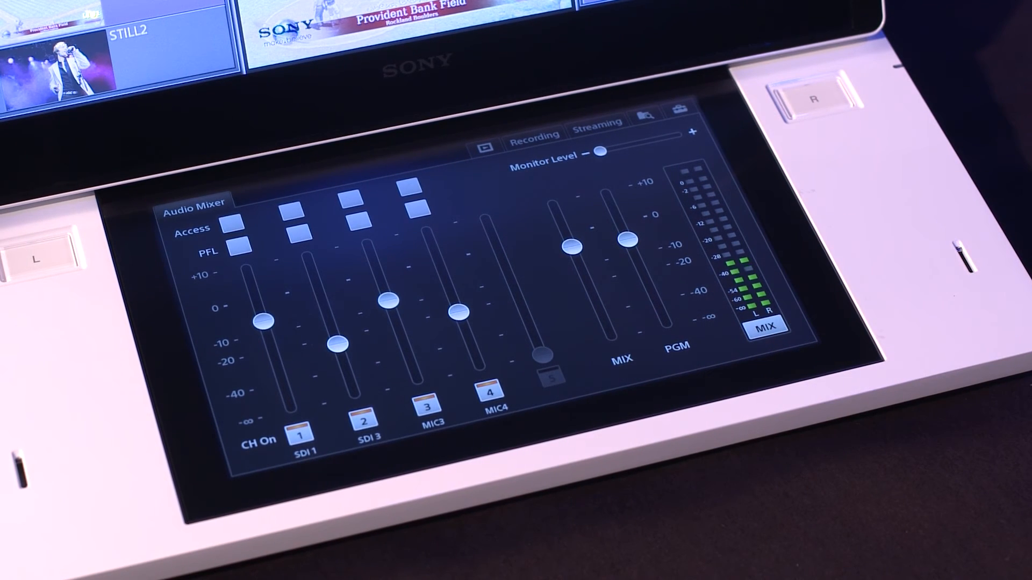